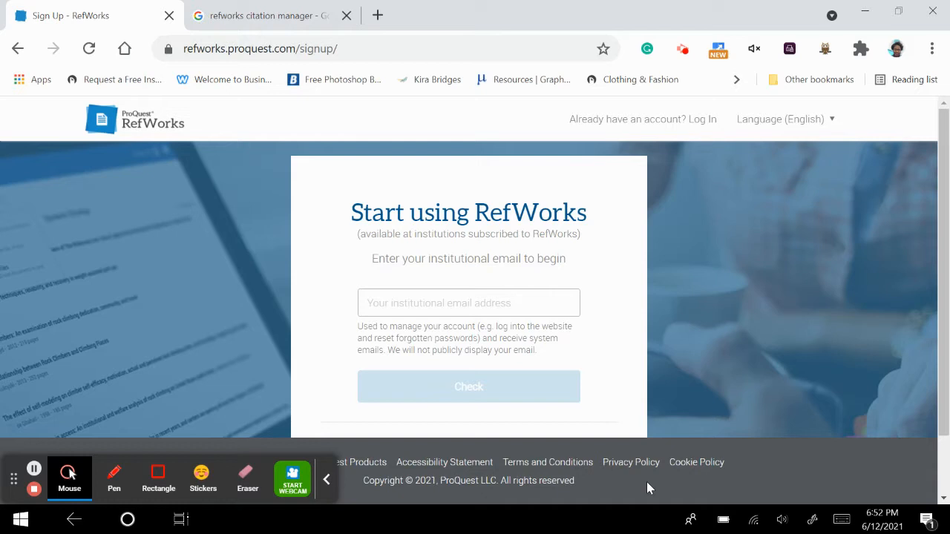
pyautogui.moveTo(418, 82)
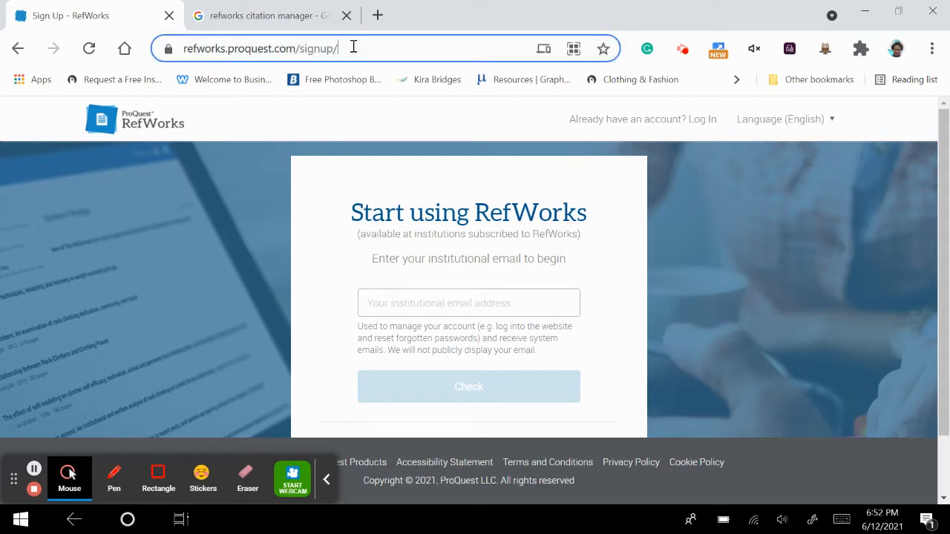
# - Select the sign-up page address and click into the institutional email field
pyautogui.click(259, 49)
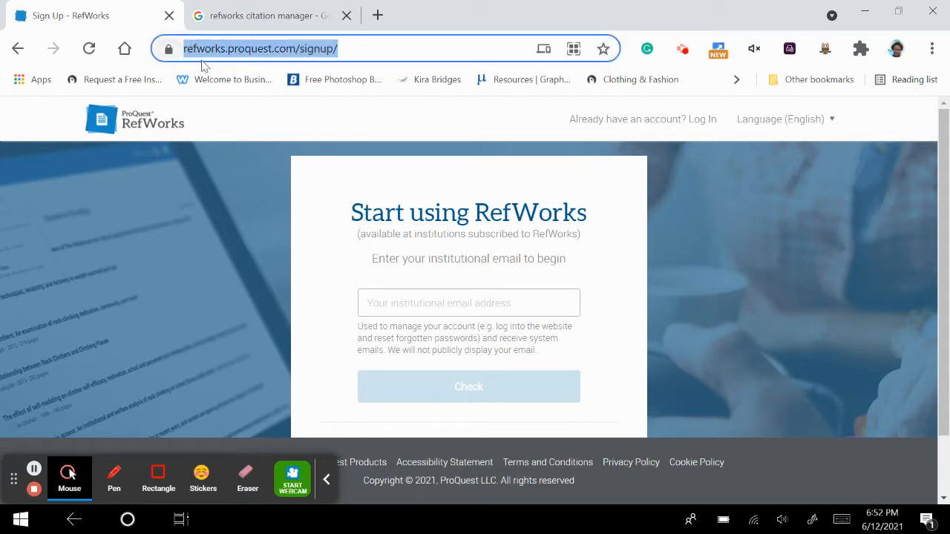
pyautogui.moveTo(256, 68)
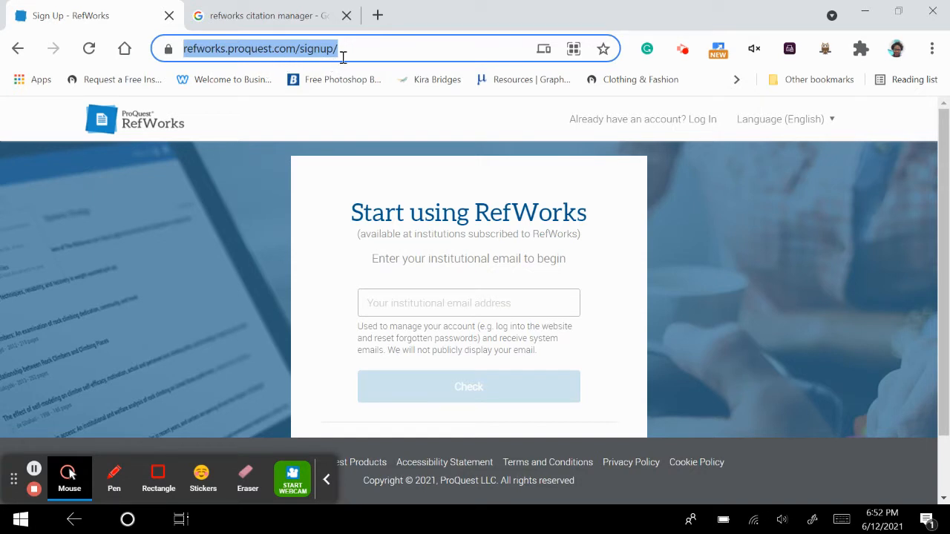
pyautogui.click(468, 303)
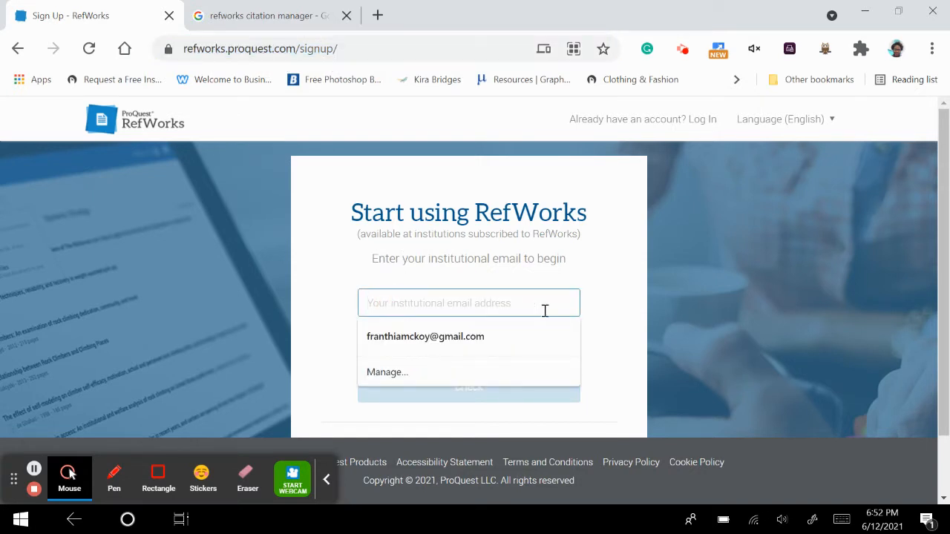
pyautogui.click(605, 310)
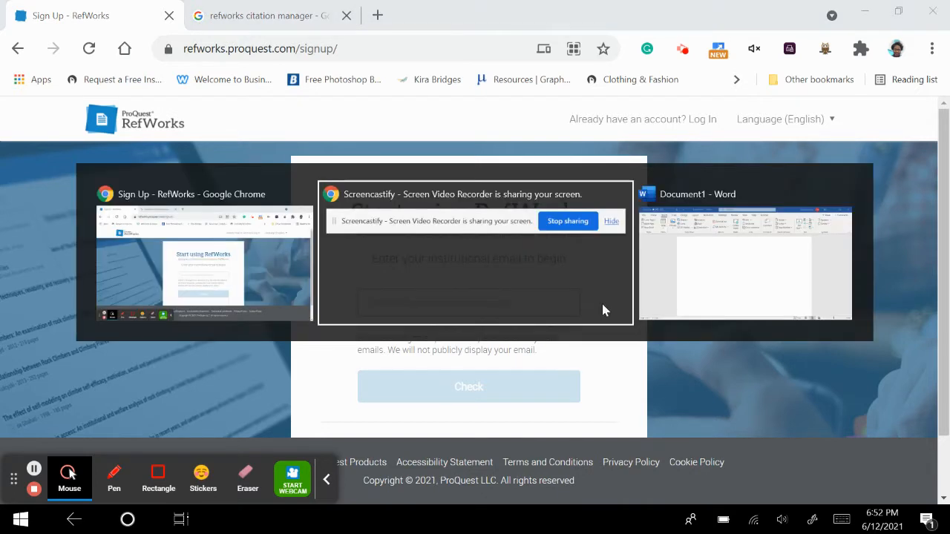
# - Bring the blank Document1 to the front and show its Insert tab options
pyautogui.click(745, 263)
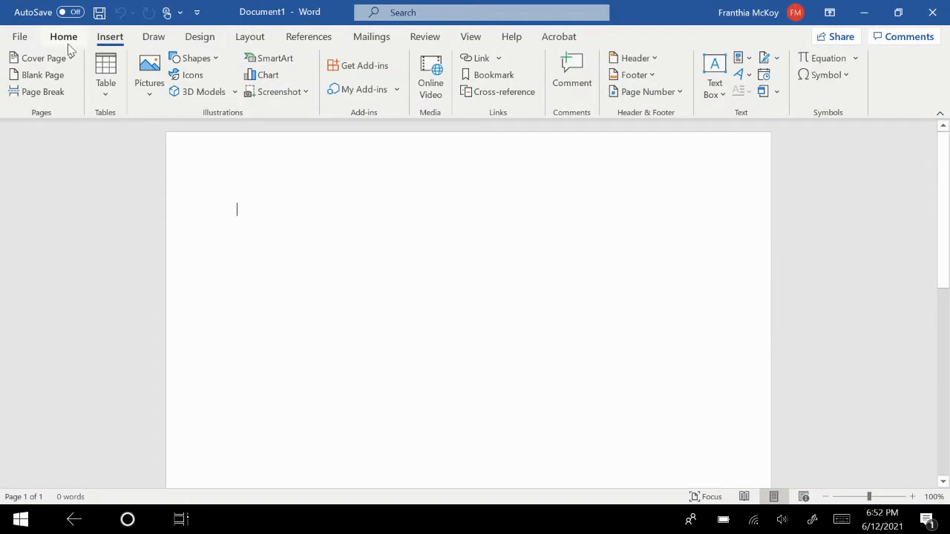
pyautogui.click(63, 37)
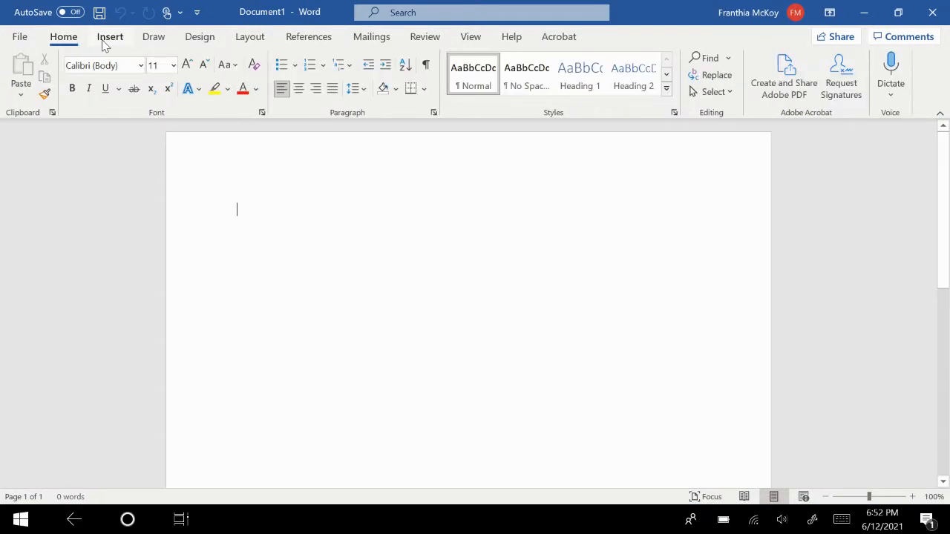
pyautogui.click(110, 36)
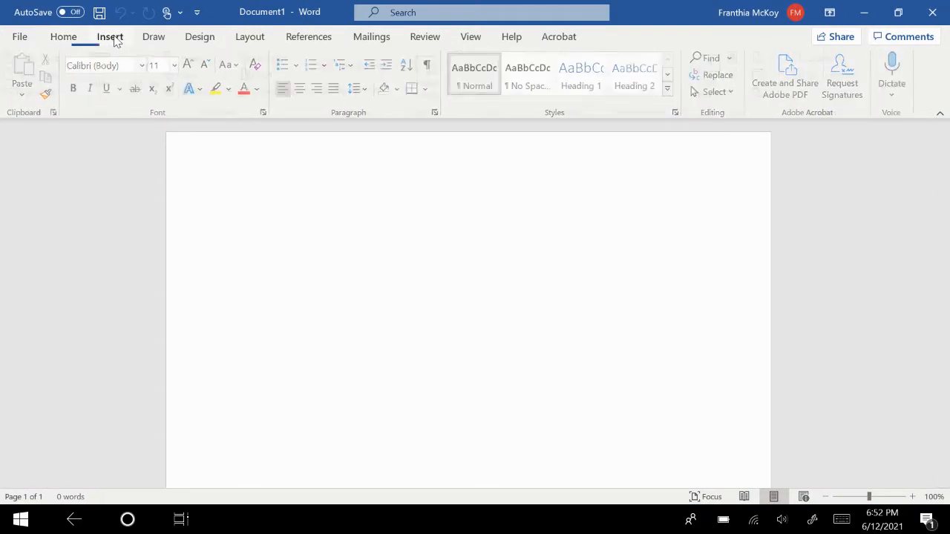
pyautogui.click(110, 37)
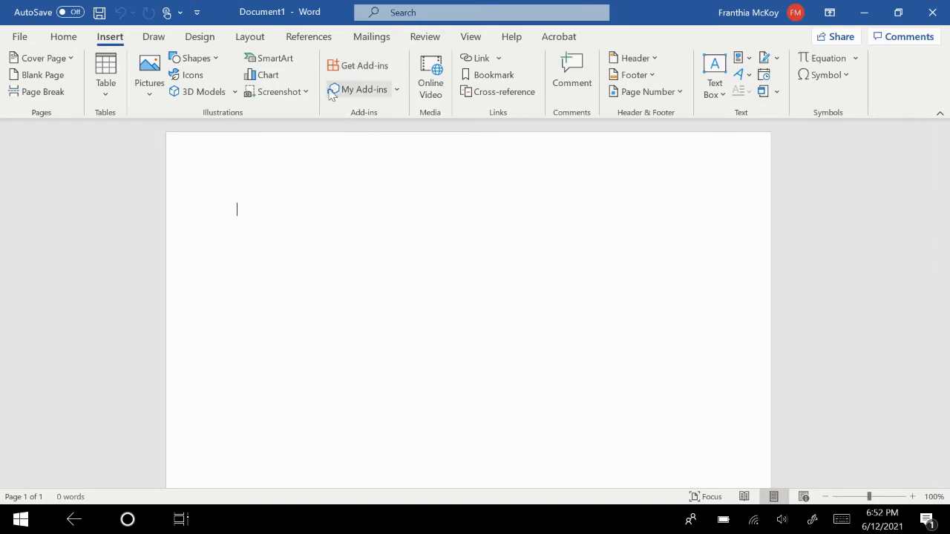
pyautogui.moveTo(330, 115)
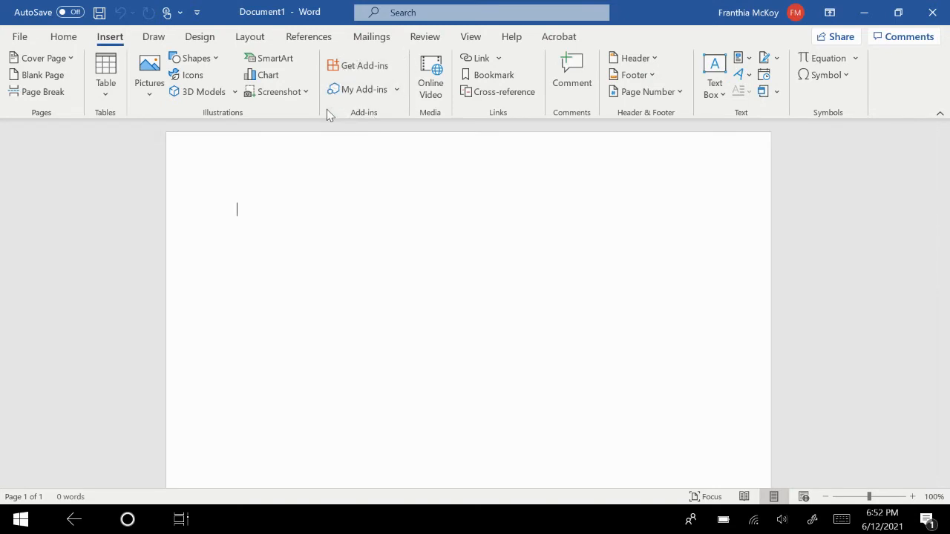
pyautogui.moveTo(360, 65)
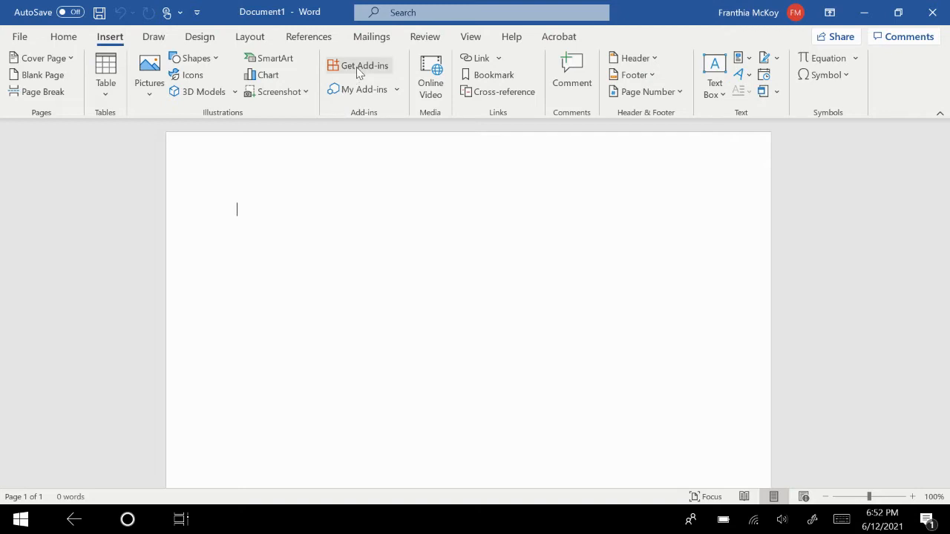
pyautogui.moveTo(363, 65)
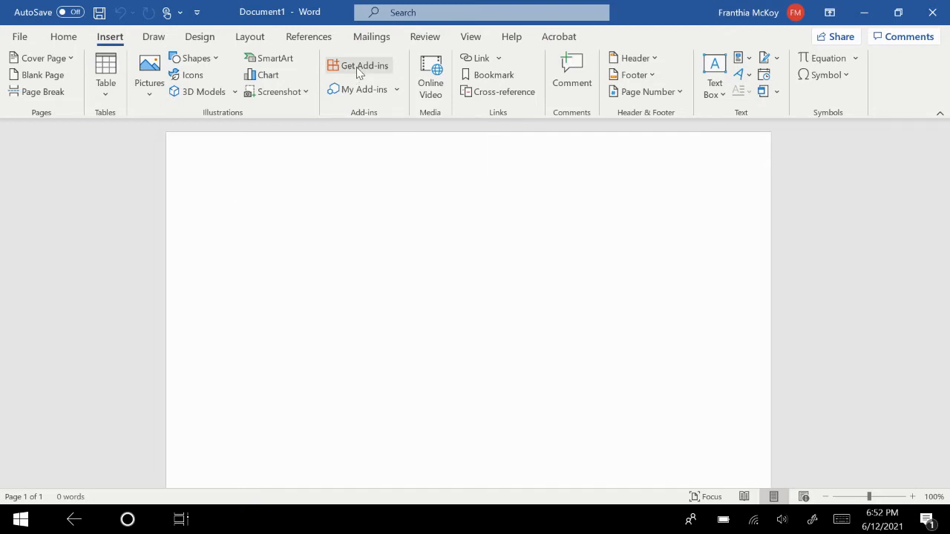
# - Search the Office Add-ins store for rcm and add RefWorks Citation Manager
pyautogui.click(363, 65)
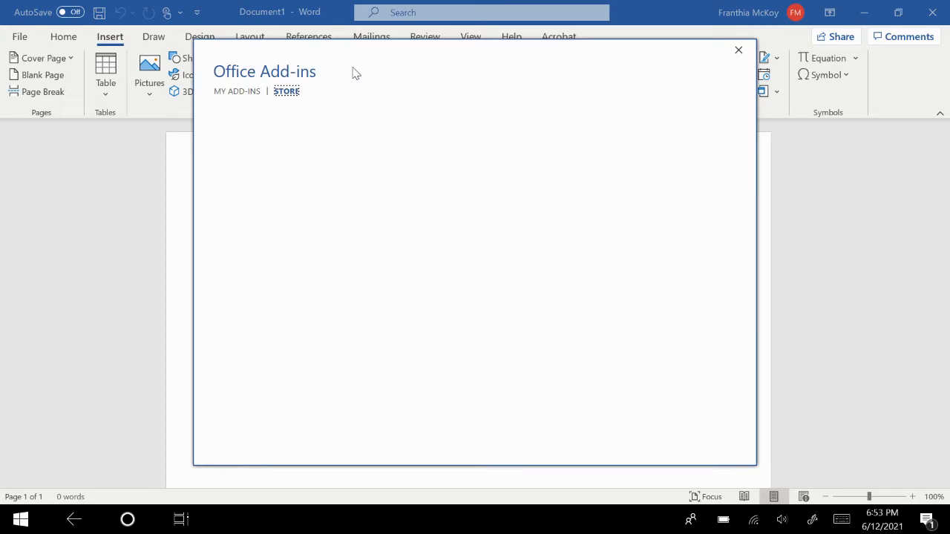
pyautogui.click(286, 91)
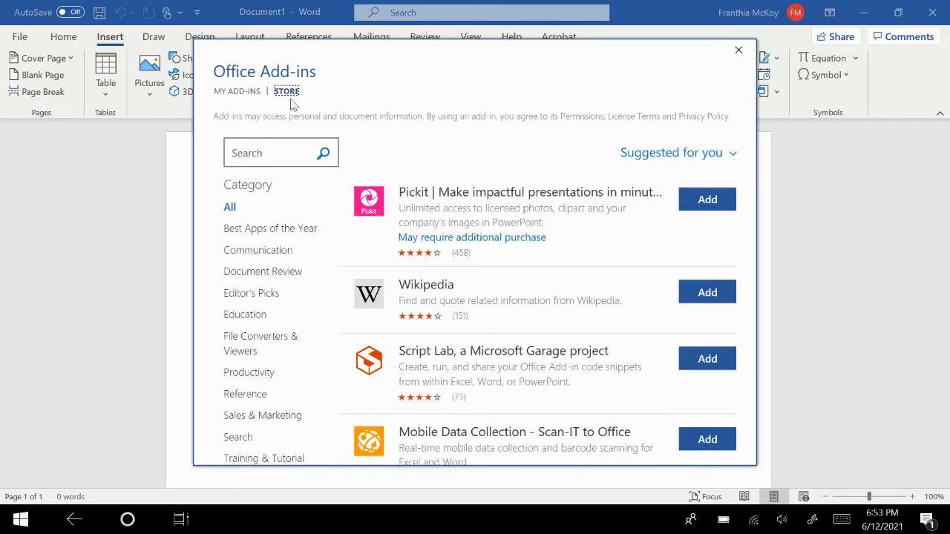
pyautogui.click(265, 152)
pyautogui.write('r')
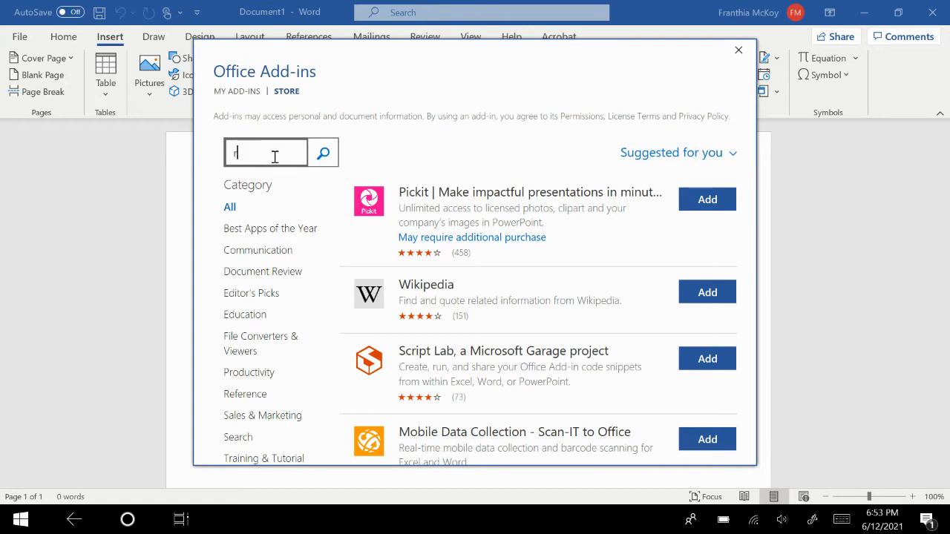
pyautogui.write('cm')
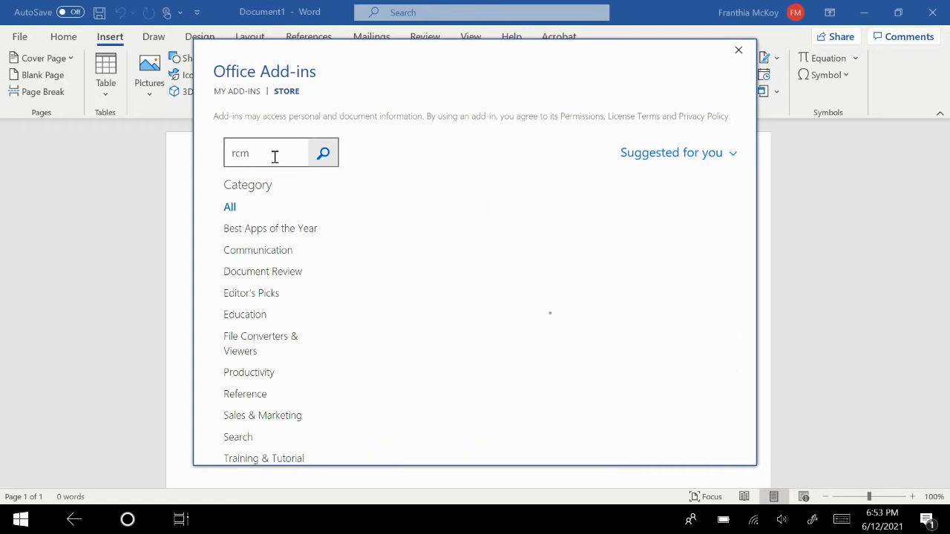
pyautogui.click(323, 153)
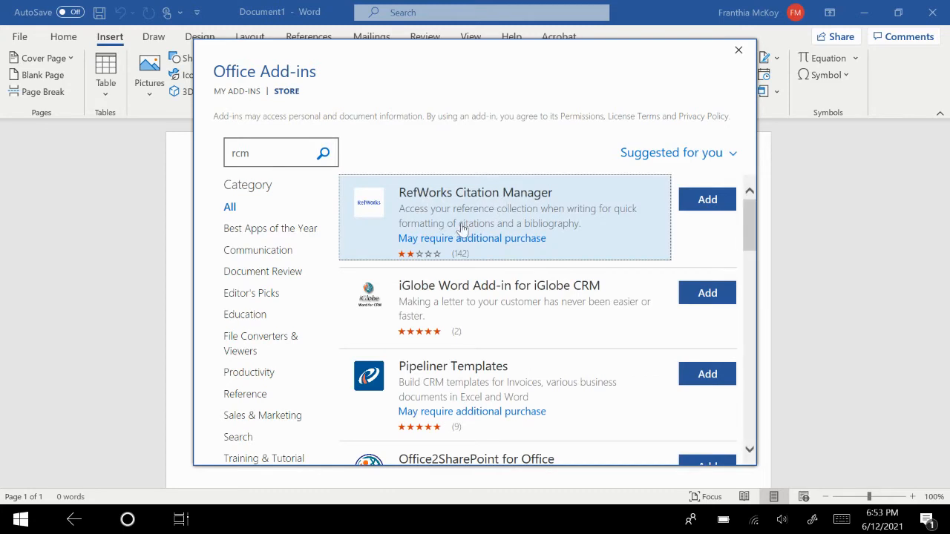
pyautogui.moveTo(519, 205)
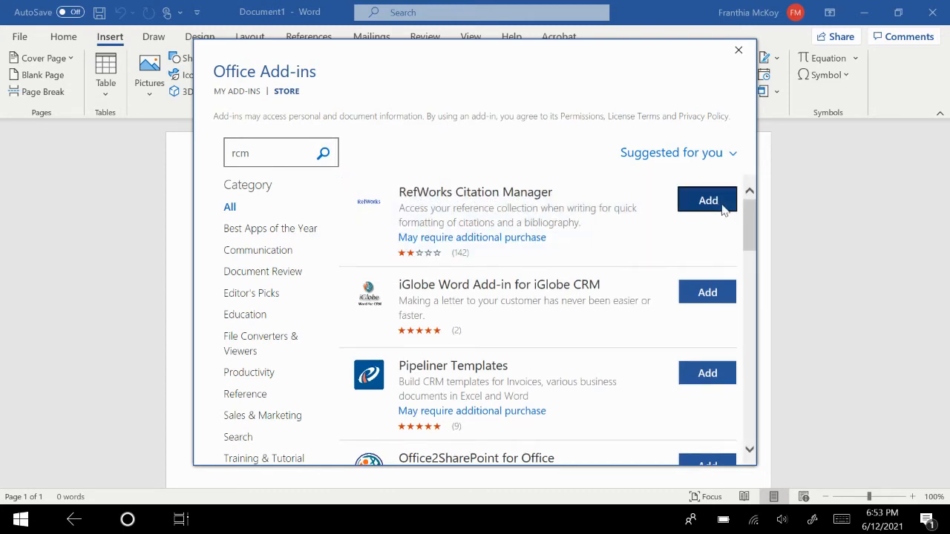
pyautogui.click(737, 49)
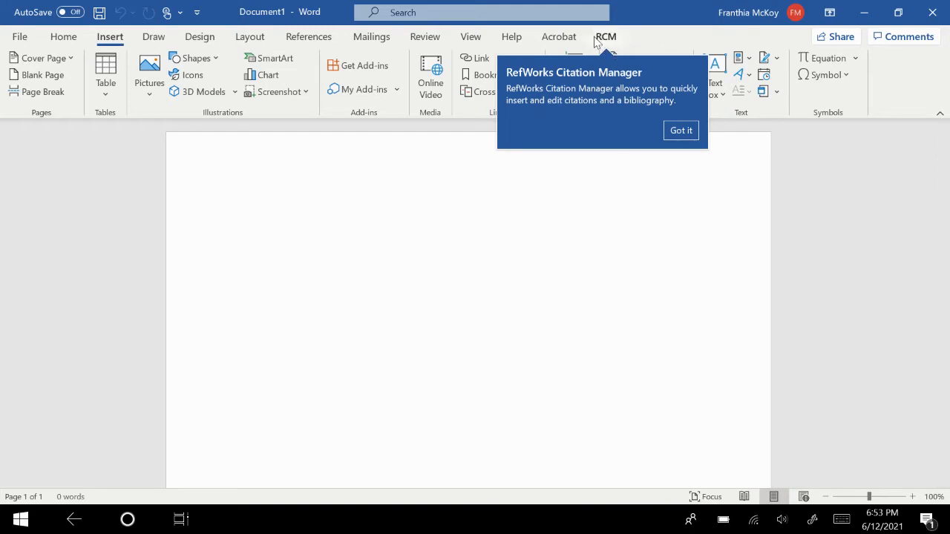
pyautogui.moveTo(657, 121)
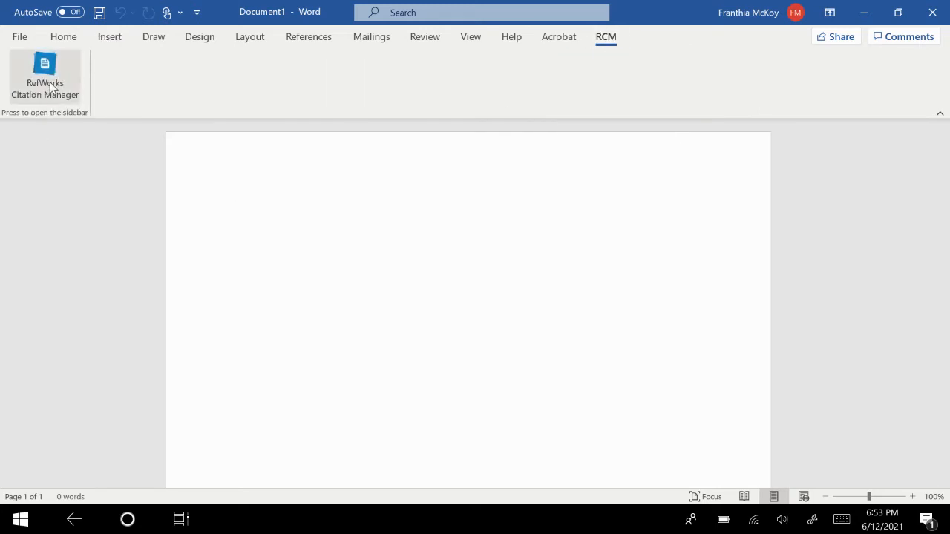
pyautogui.moveTo(44, 75)
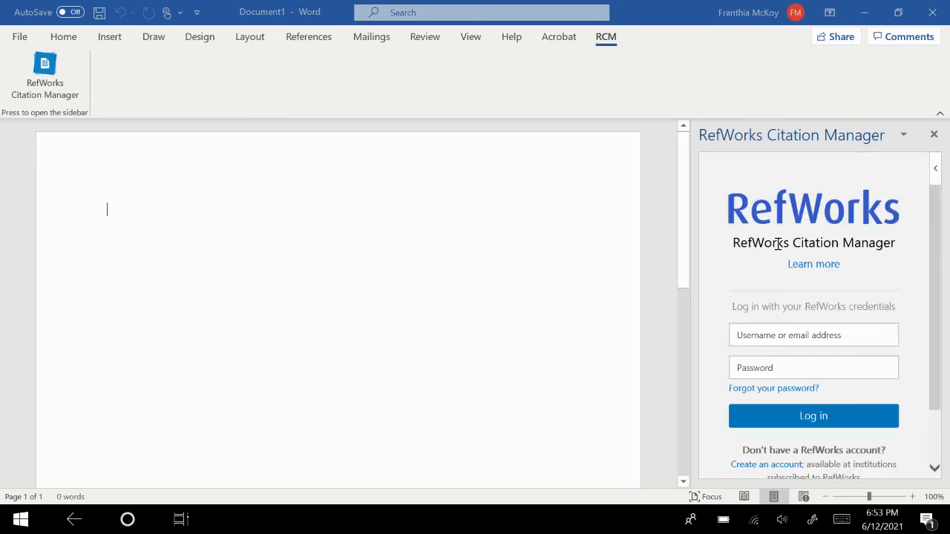
# - Select the password field in the RefWorks login sidebar and scroll the form
pyautogui.click(813, 367)
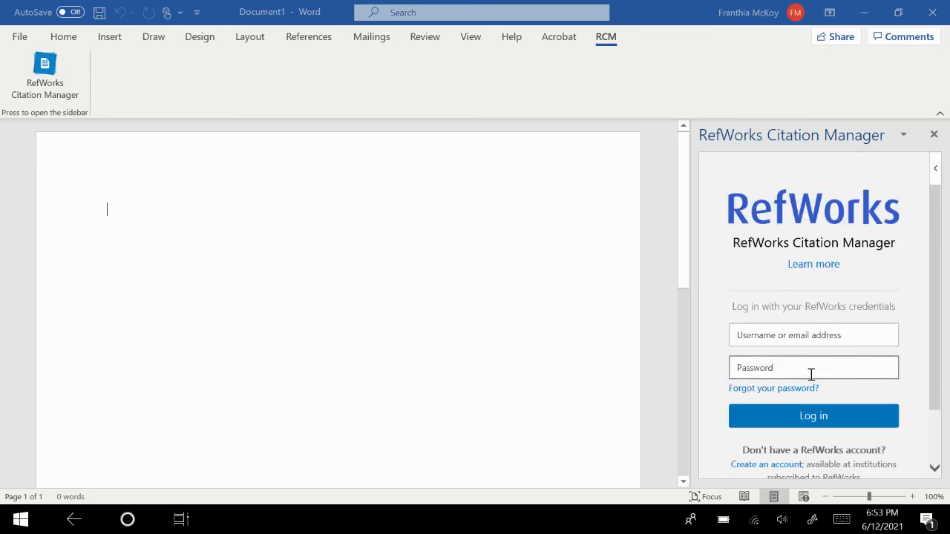
pyautogui.scroll(-3)
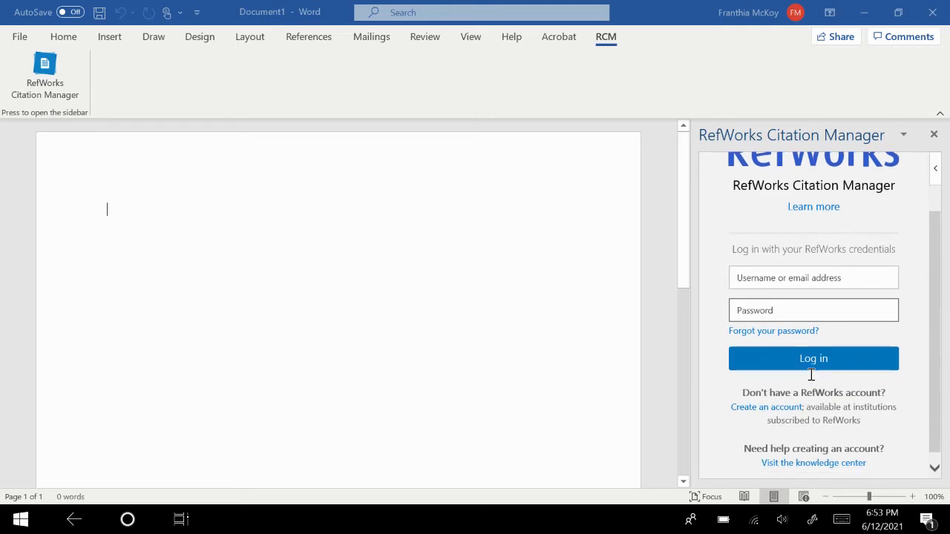
pyautogui.scroll(3)
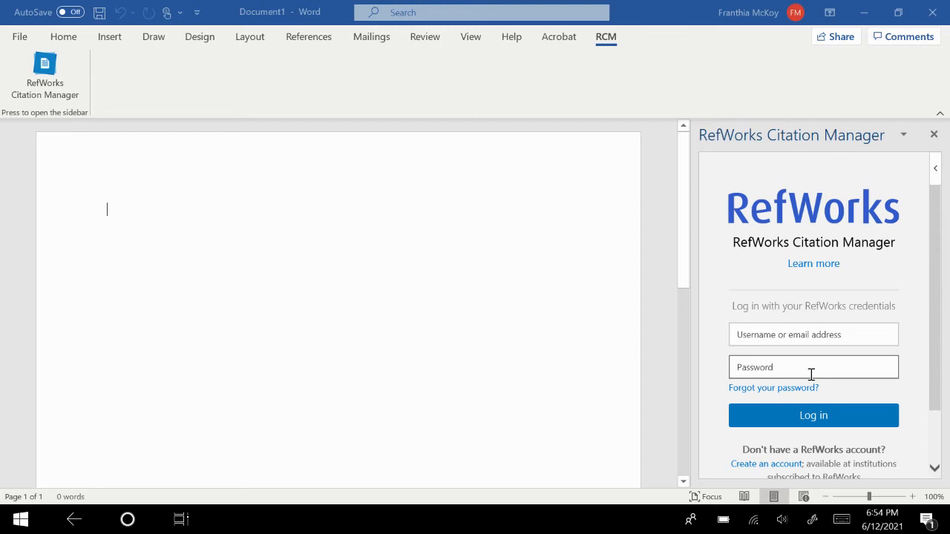
pyautogui.press('alt+tab')
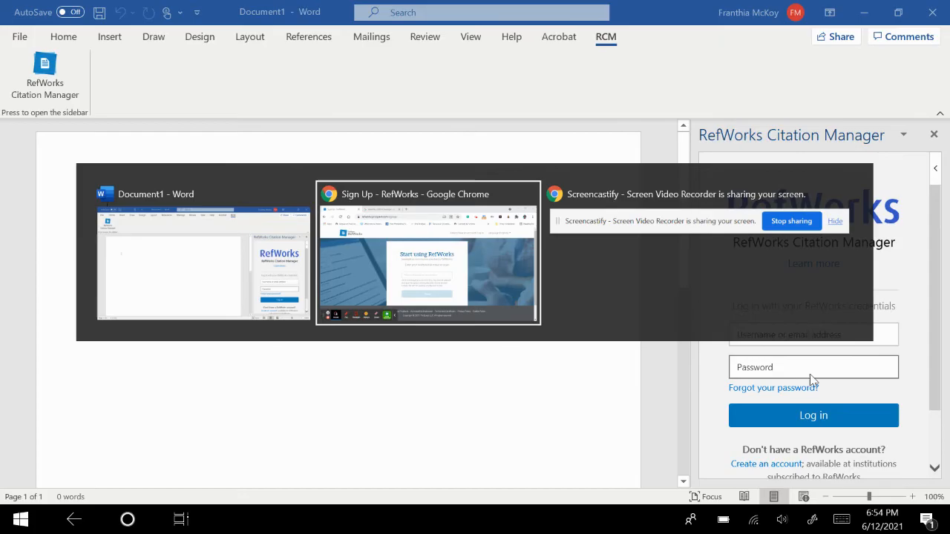
# - Open the Ex Libris RefWorks Citation Manager article from the Google results and dismiss the cookie confirmation
pyautogui.click(428, 252)
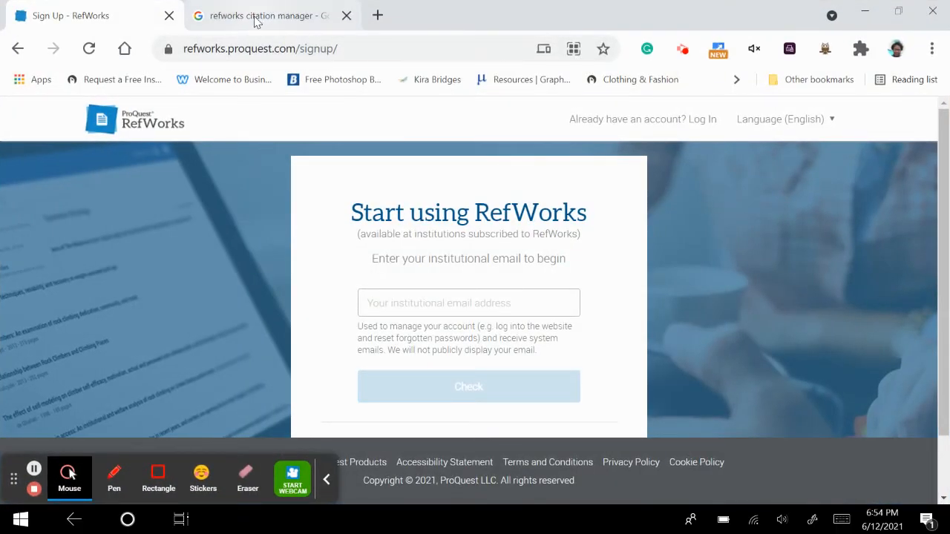
pyautogui.click(263, 14)
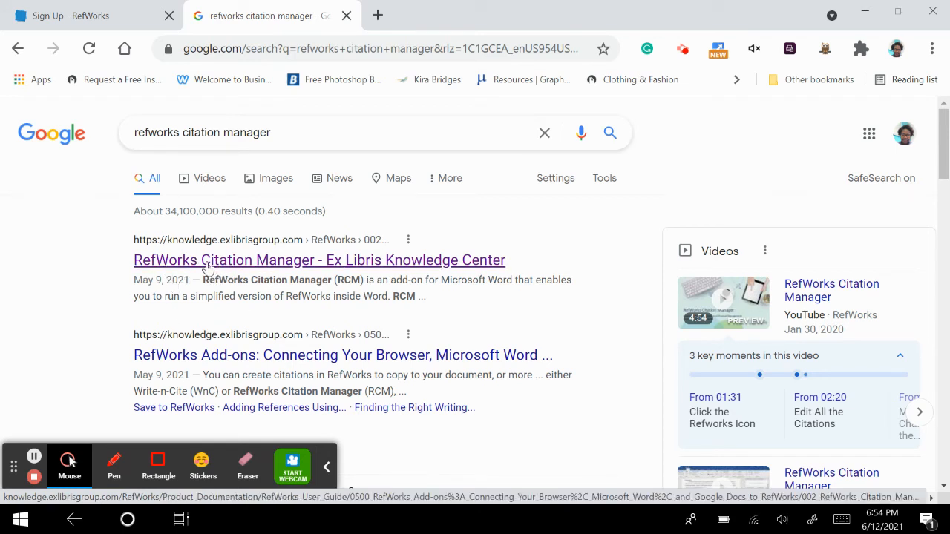
pyautogui.click(319, 260)
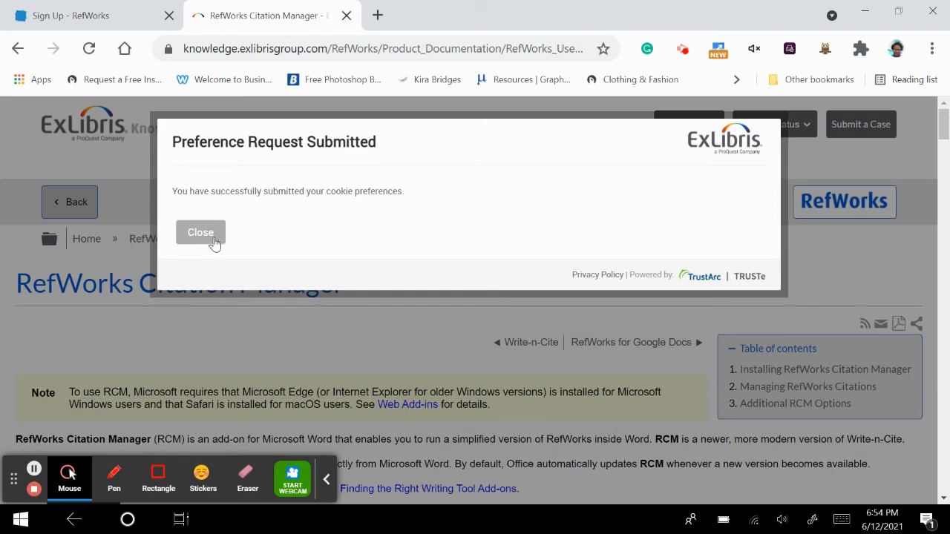
pyautogui.click(200, 232)
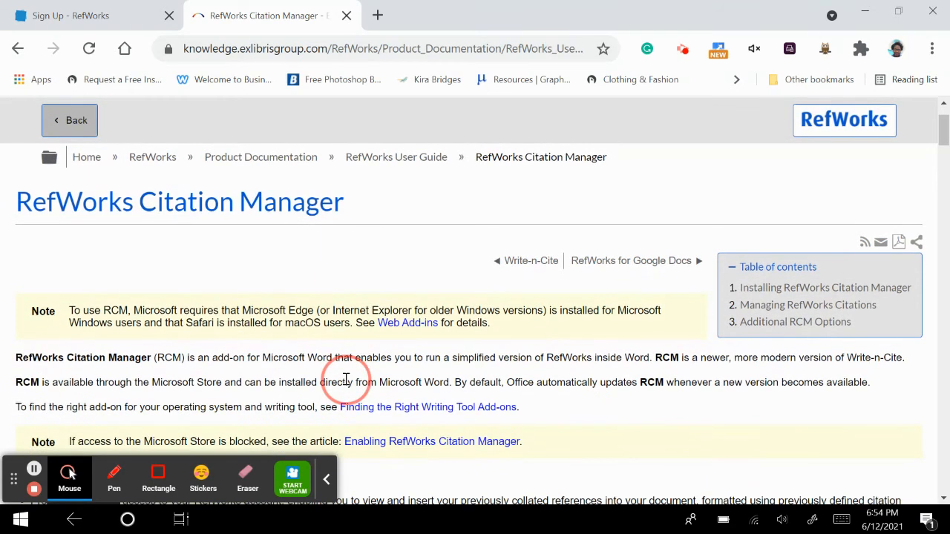
# - Scroll the Ex Libris article down to its Features list and back up
pyautogui.scroll(-3)
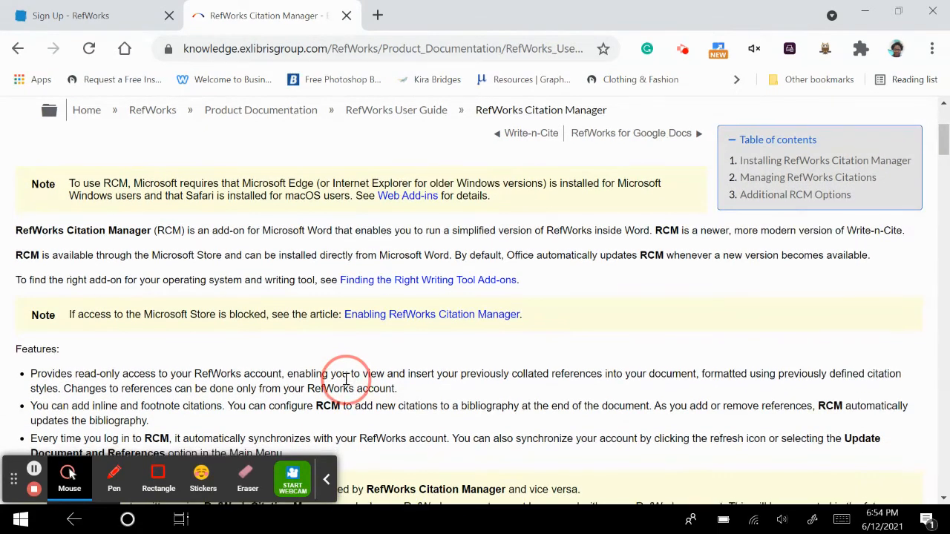
pyautogui.scroll(3)
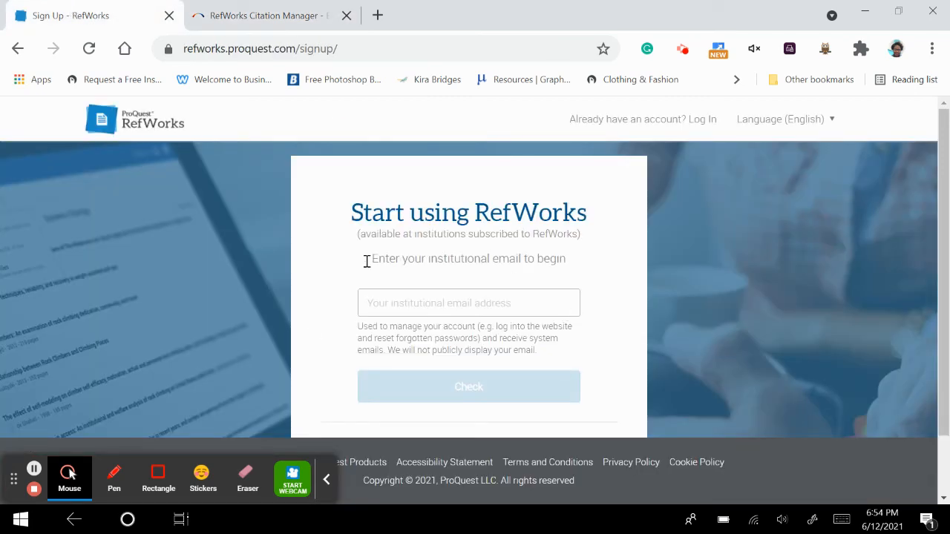
pyautogui.moveTo(310, 222)
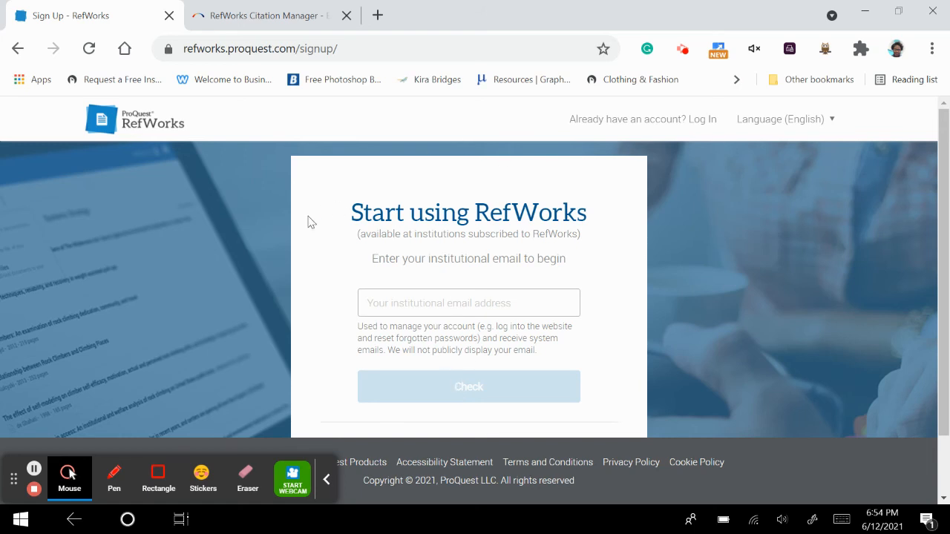
pyautogui.moveTo(352, 185)
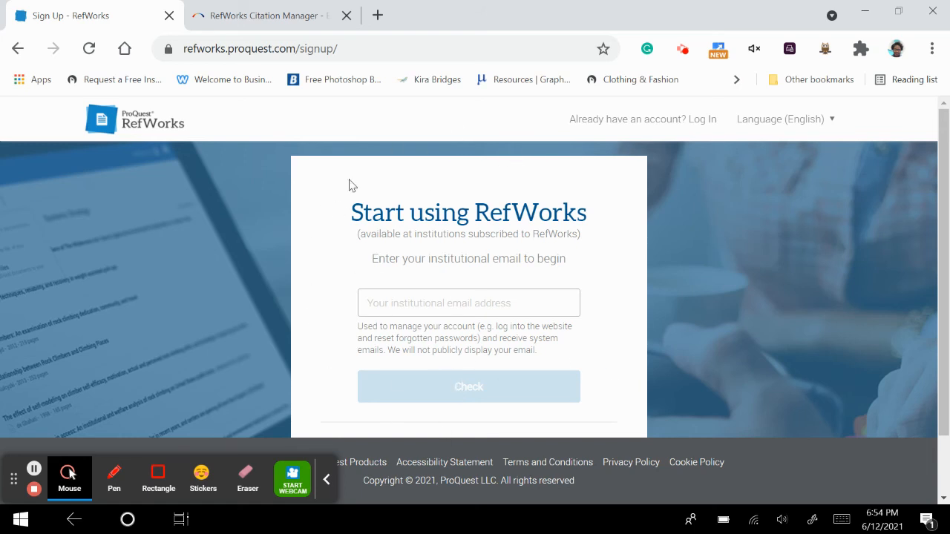
pyautogui.moveTo(442, 338)
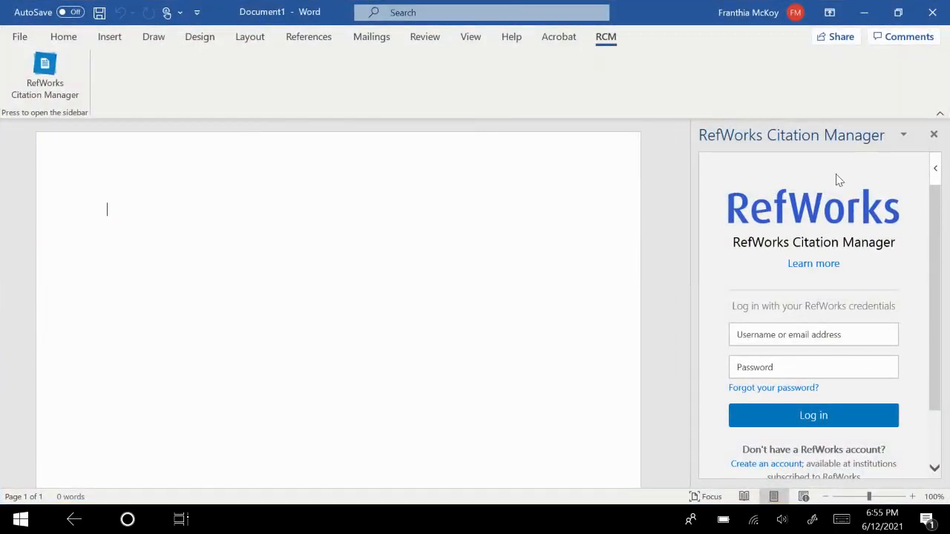
pyautogui.moveTo(890, 290)
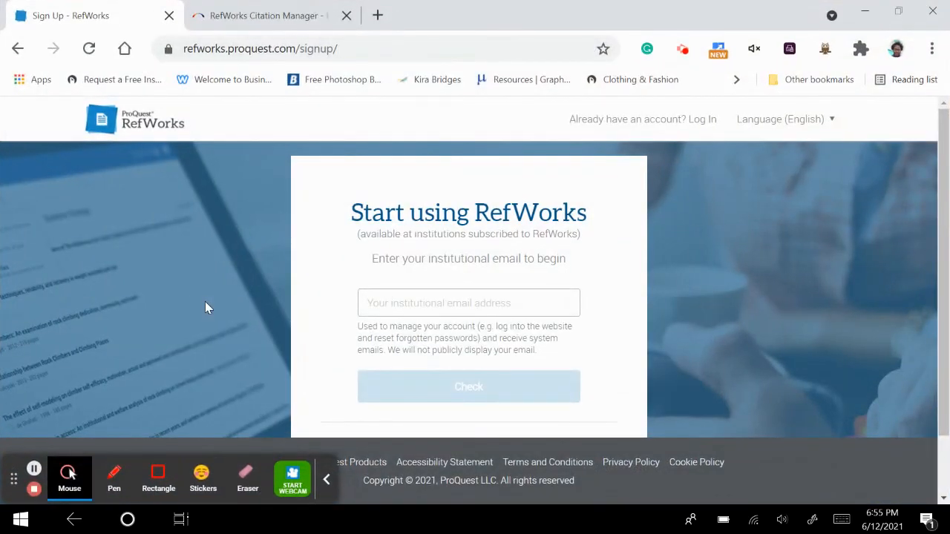
pyautogui.moveTo(49, 416)
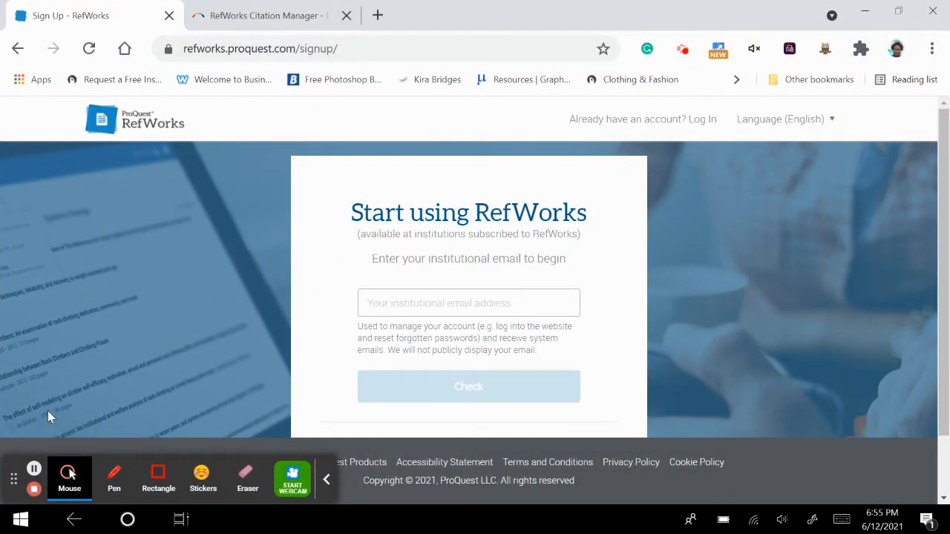
pyautogui.moveTo(30, 493)
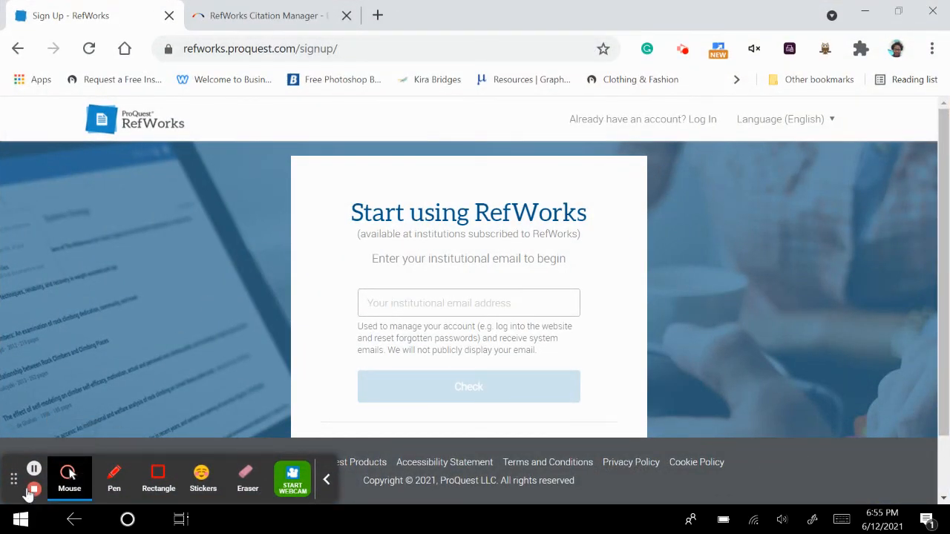